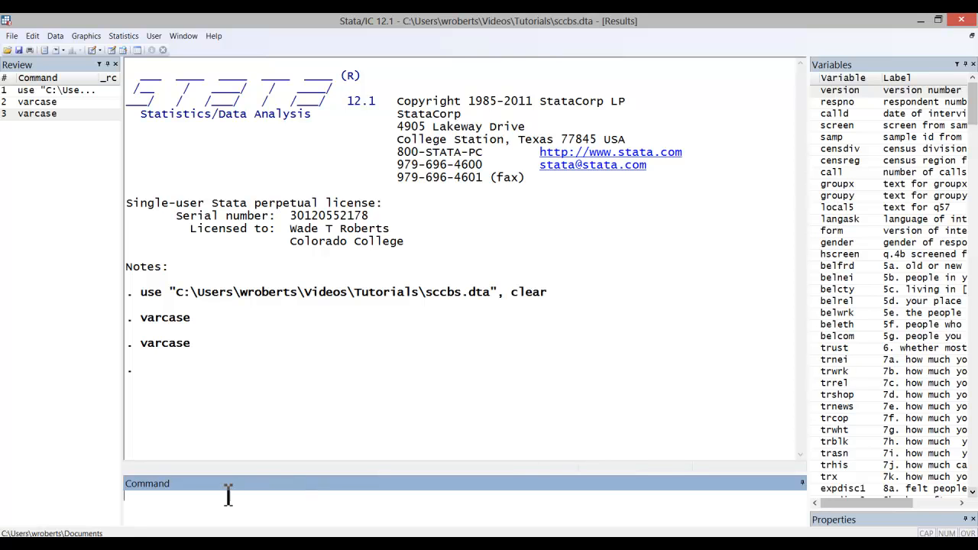
- Run varcase so every variable name switches from lowercase to uppercase
{"action": "type", "text": "varcase"}
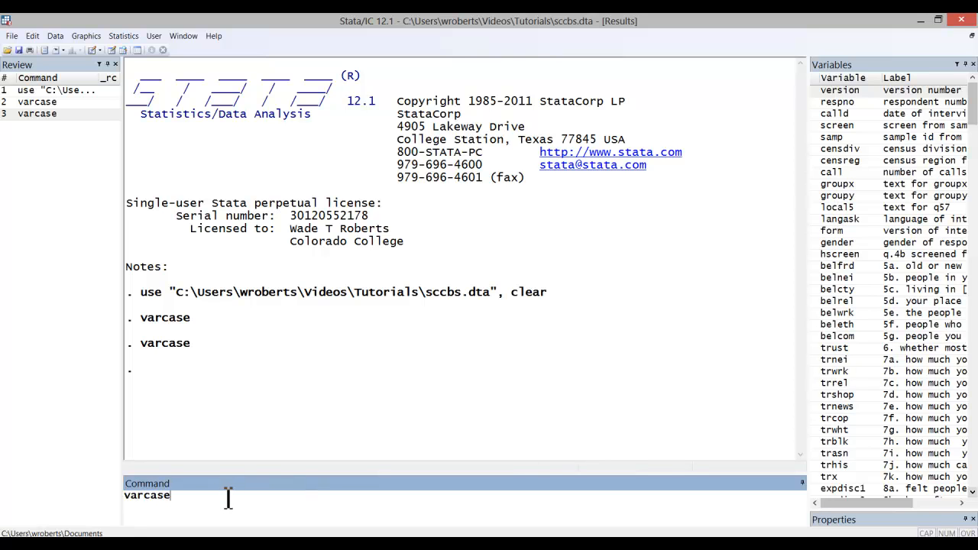
{"action": "key", "text": "Return"}
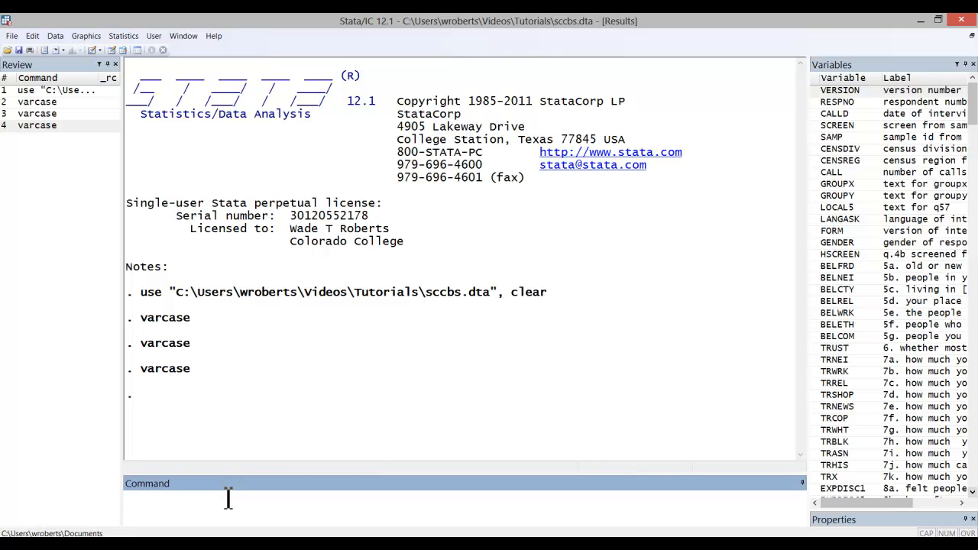
{"action": "key", "text": "Return"}
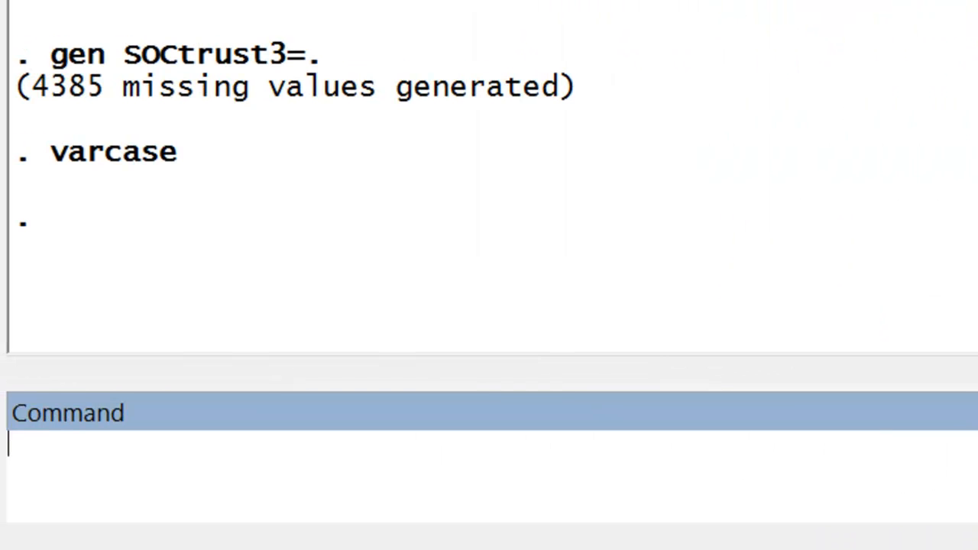
- Compose the command rename socTRUST3 soctrust3 in the Command window without running it
{"action": "type", "text": "rename"}
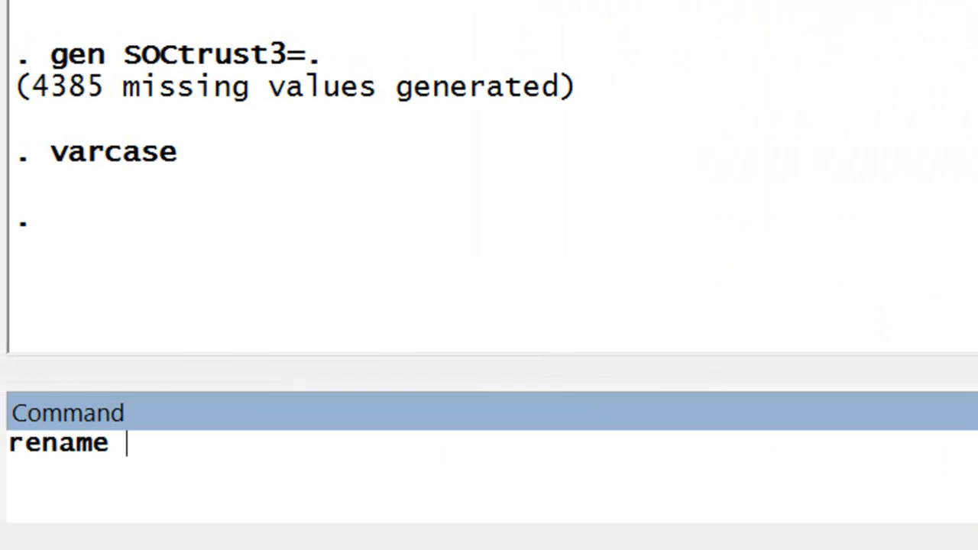
{"action": "type", "text": "socTRUST3"}
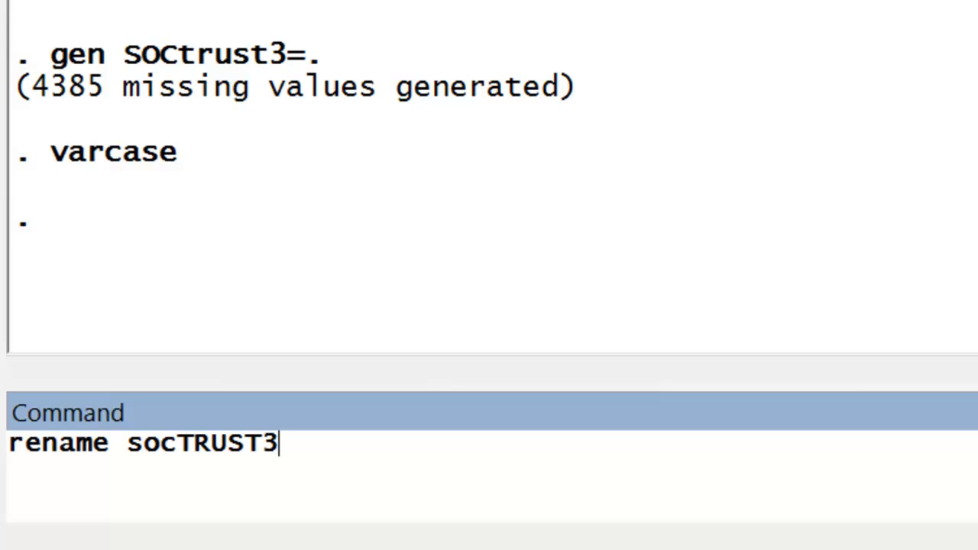
{"action": "type", "text": "soctrust"}
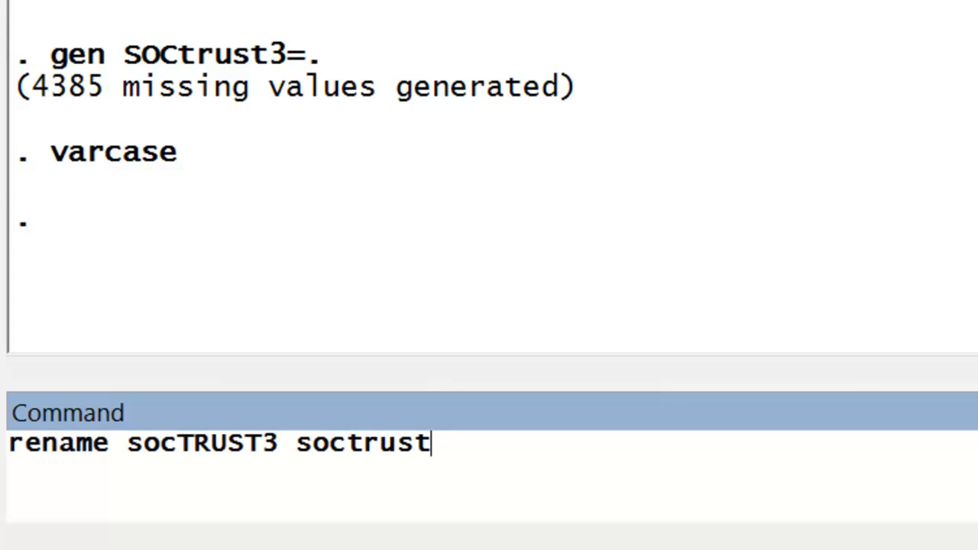
{"action": "type", "text": "3"}
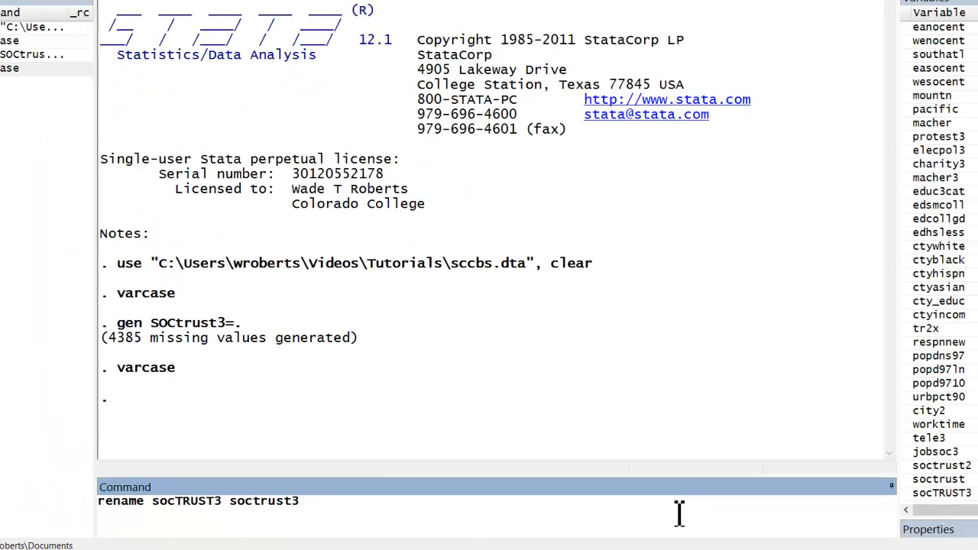